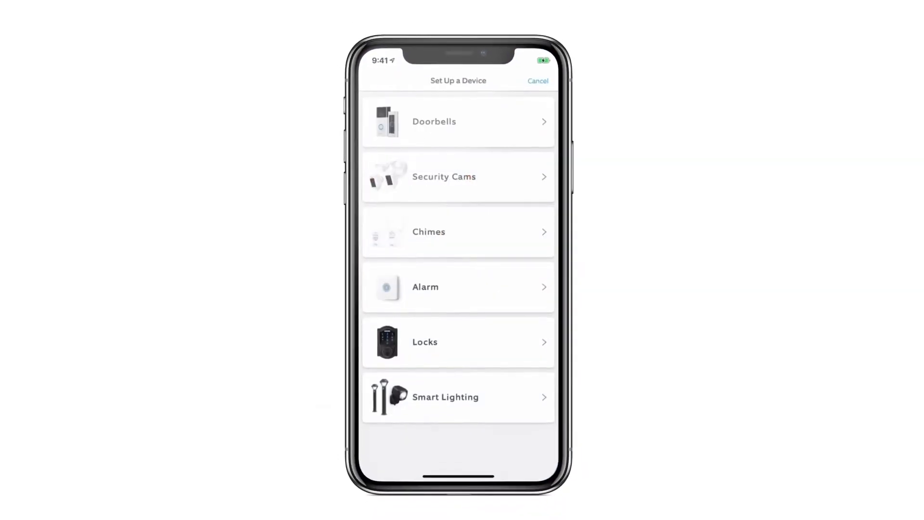
- Choose Doorbells as the device category on the Set Up a Device screen
{"action": "left_click", "coordinate": [481, 127]}
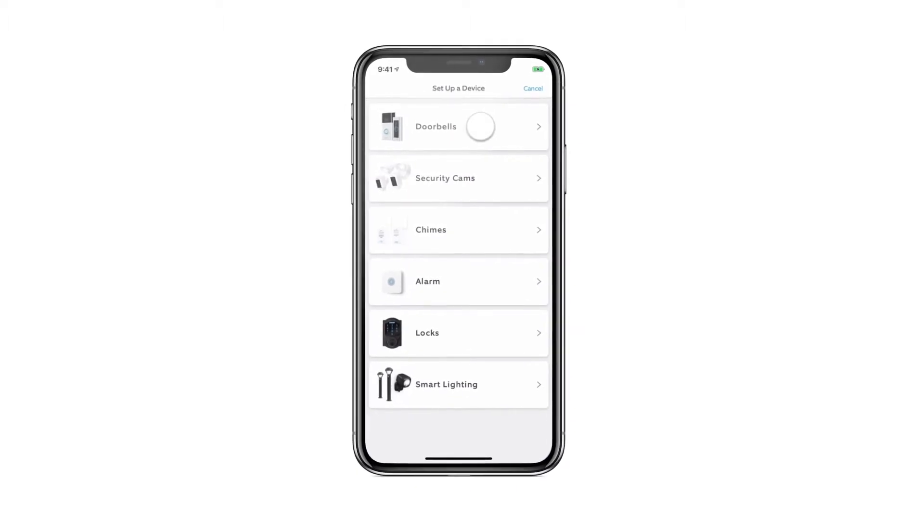